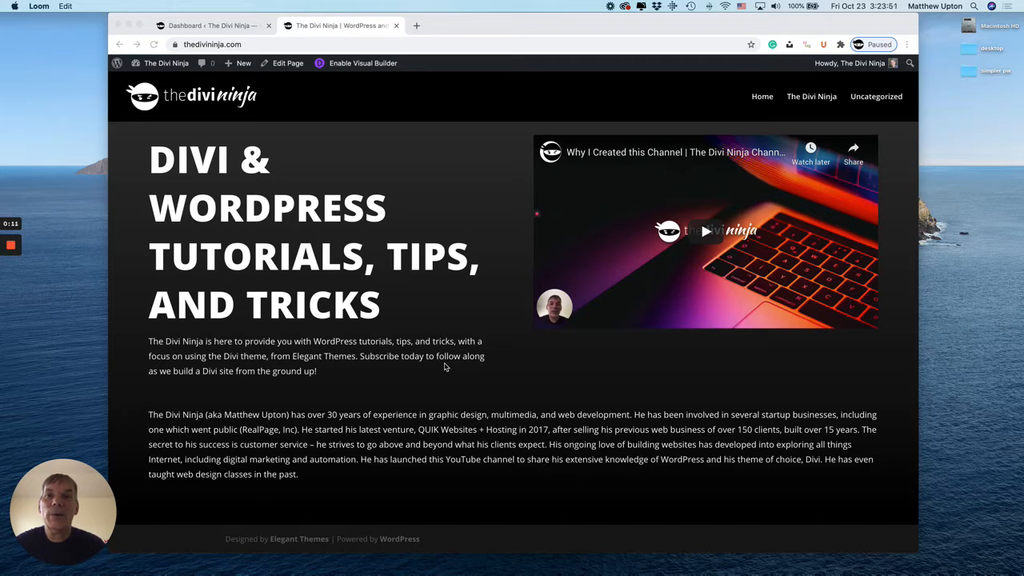
mouse_move(436, 545)
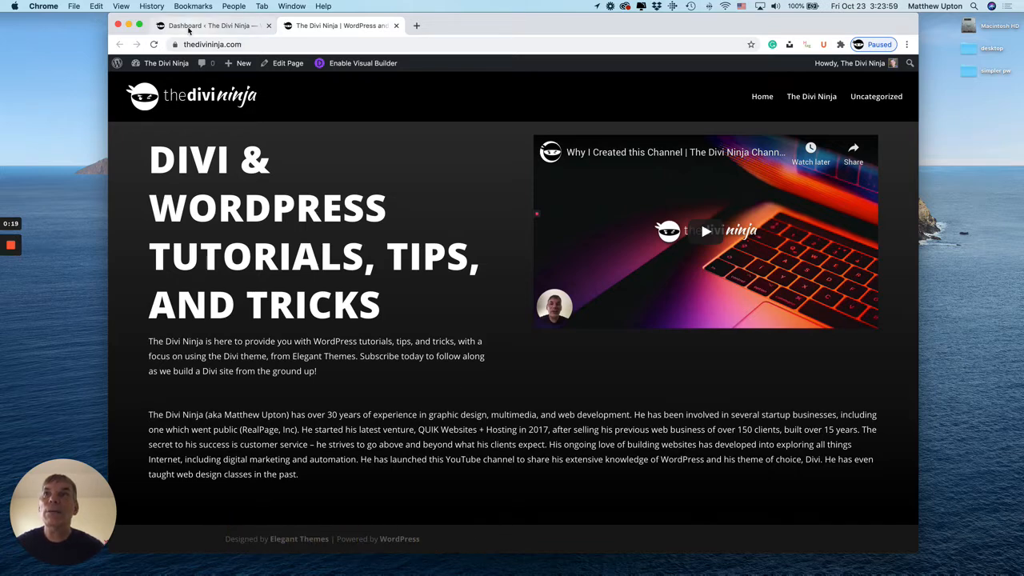
From the WordPress dashboard, open the Divi Theme Customizer's Footer settings.
click(212, 25)
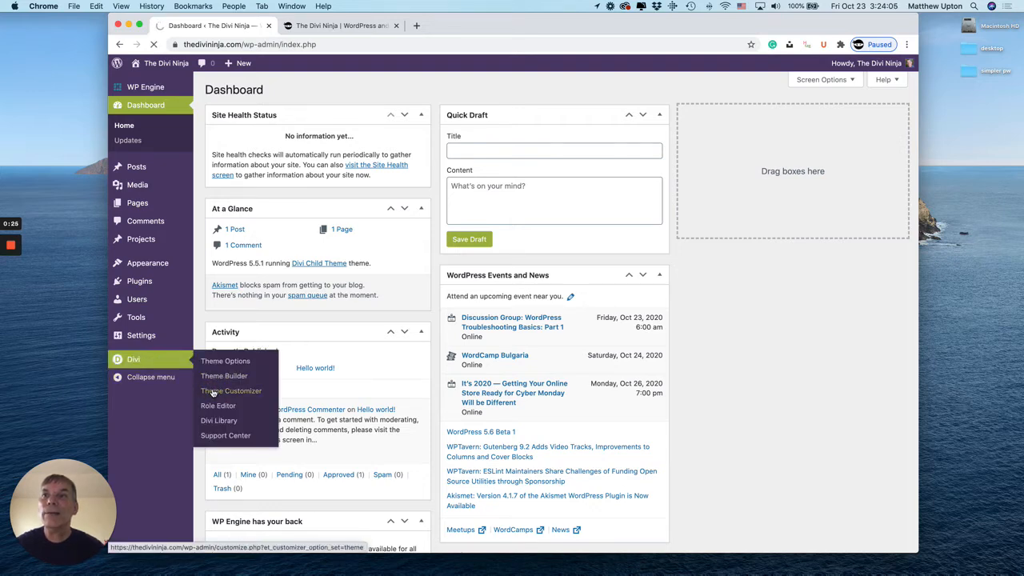
click(231, 391)
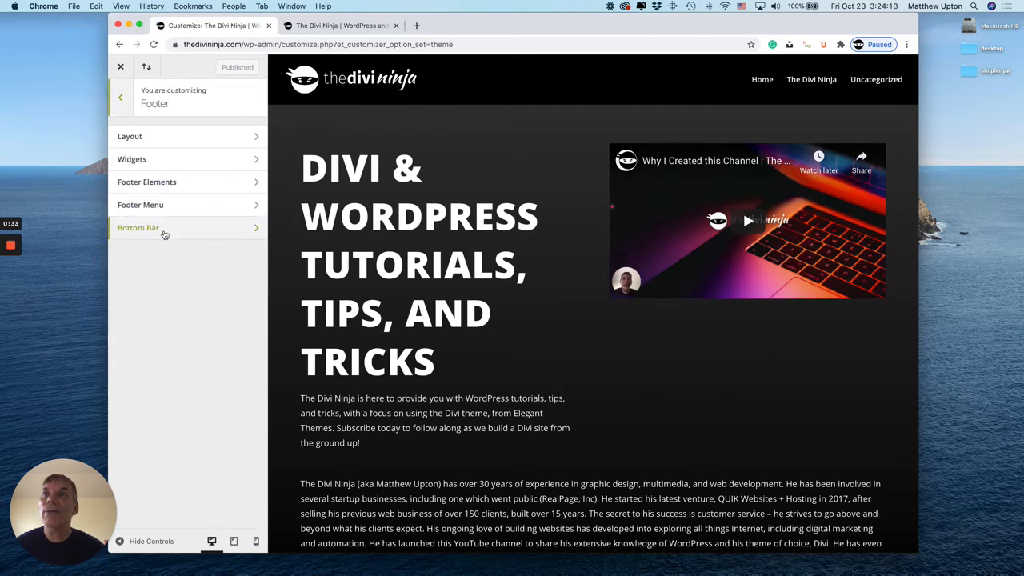
Open the footer Bottom Bar settings and activate the Edit Footer Credits text box.
click(138, 227)
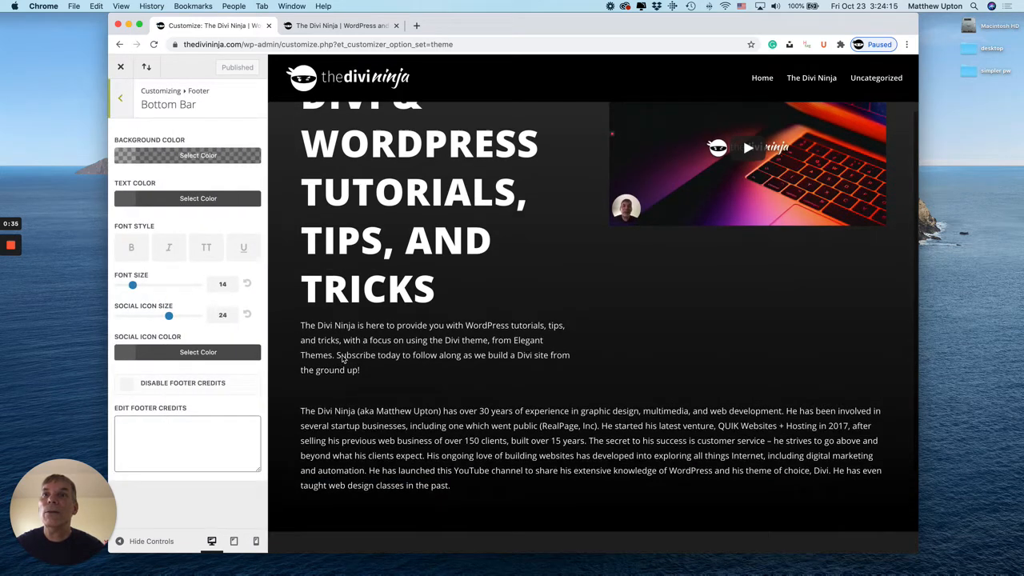
scroll(down, 3)
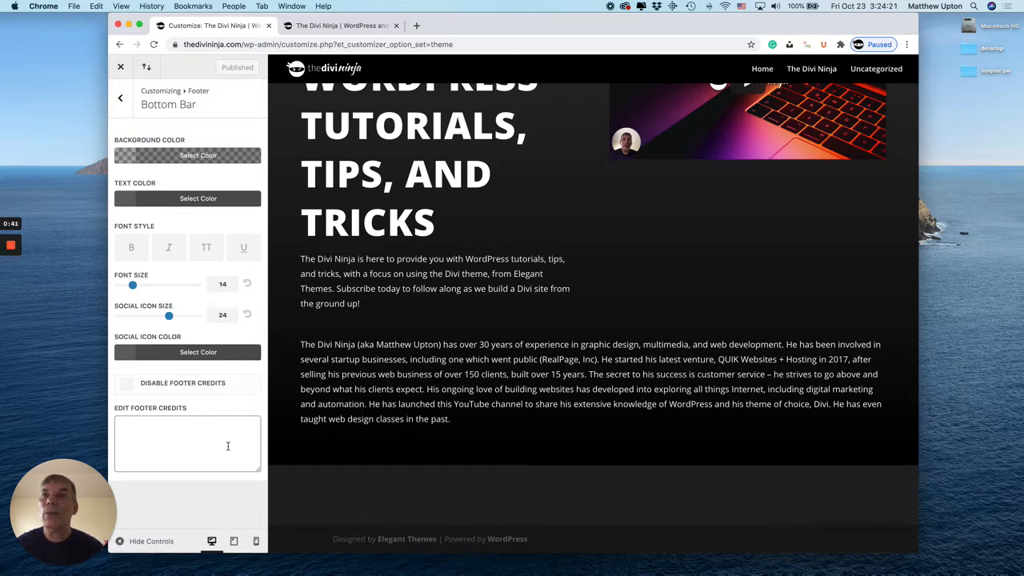
click(187, 438)
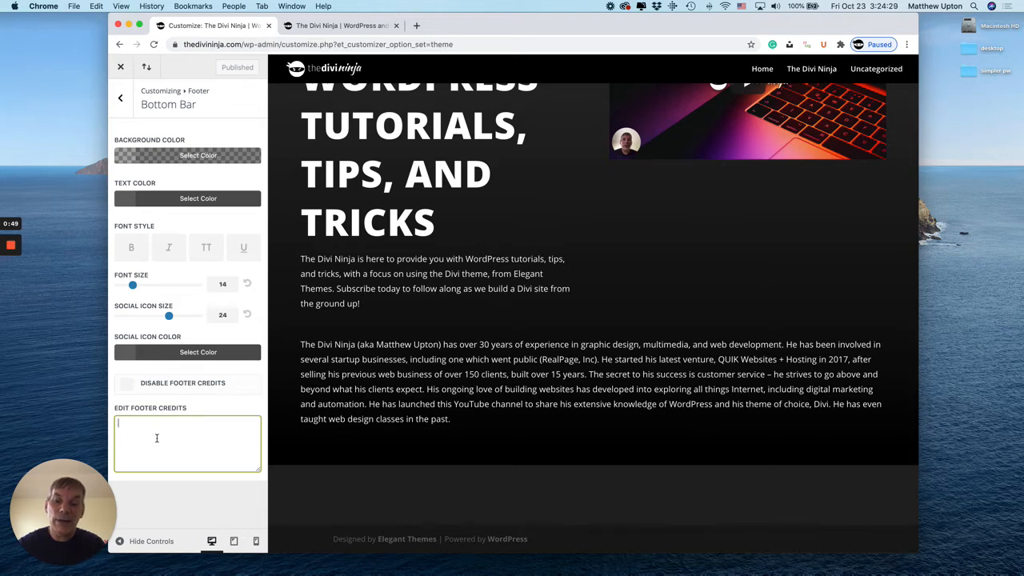
Enter '© 2020 - QUIK Websites + Hosting' as the footer credits text.
text(© 2020 -)
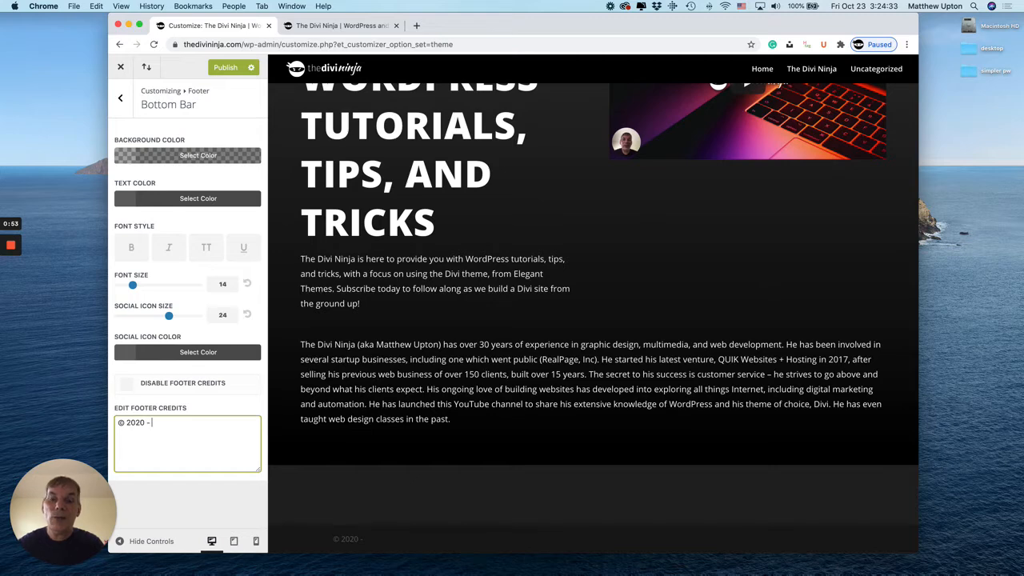
text(QUIK)
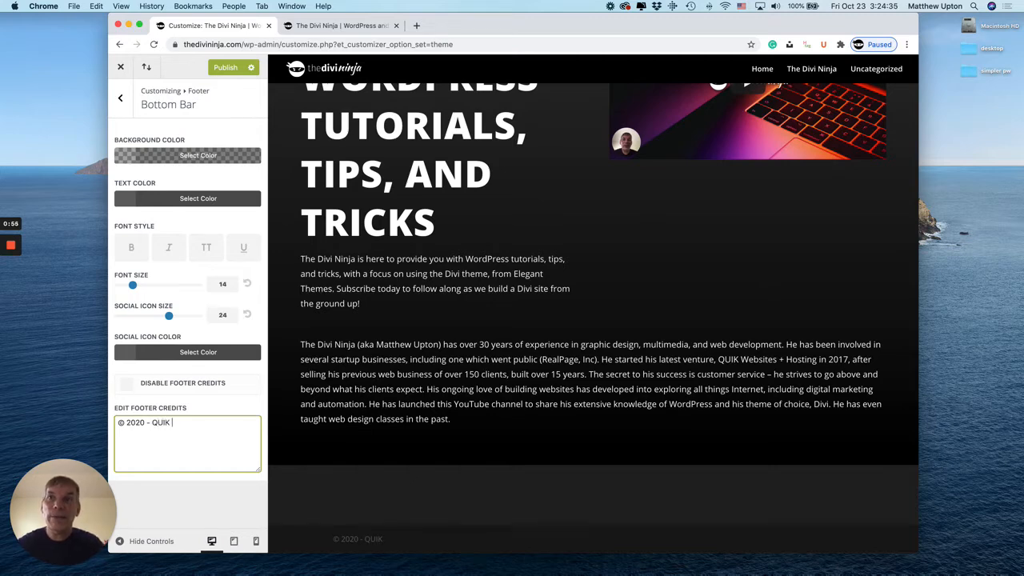
text(Websites +)
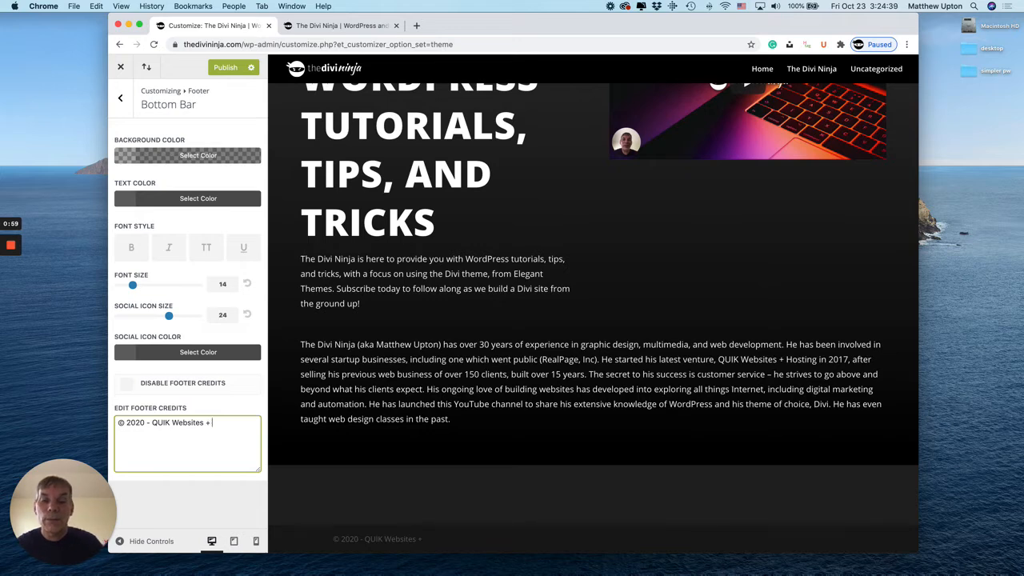
text(Hosting)
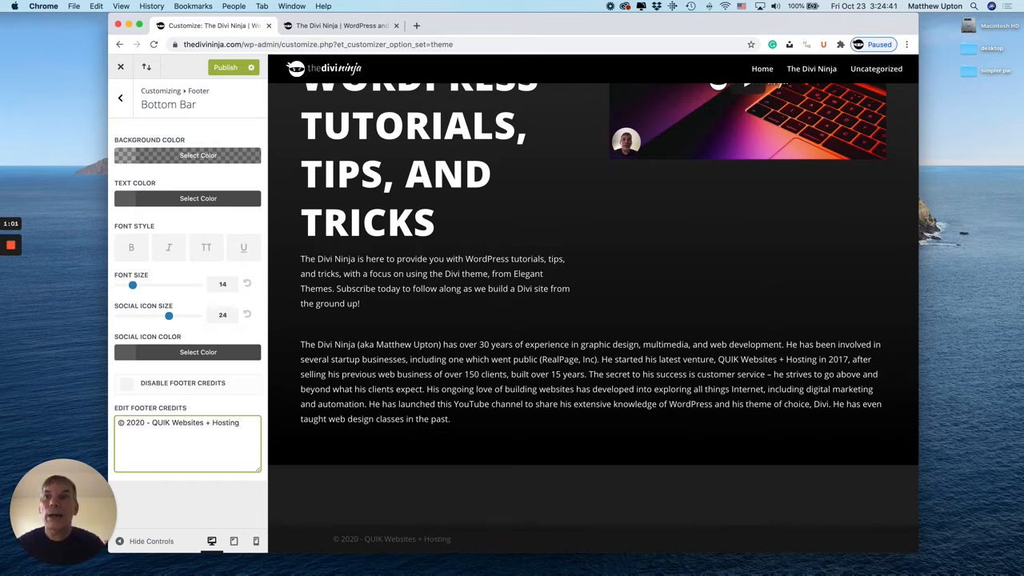
text(</a>)
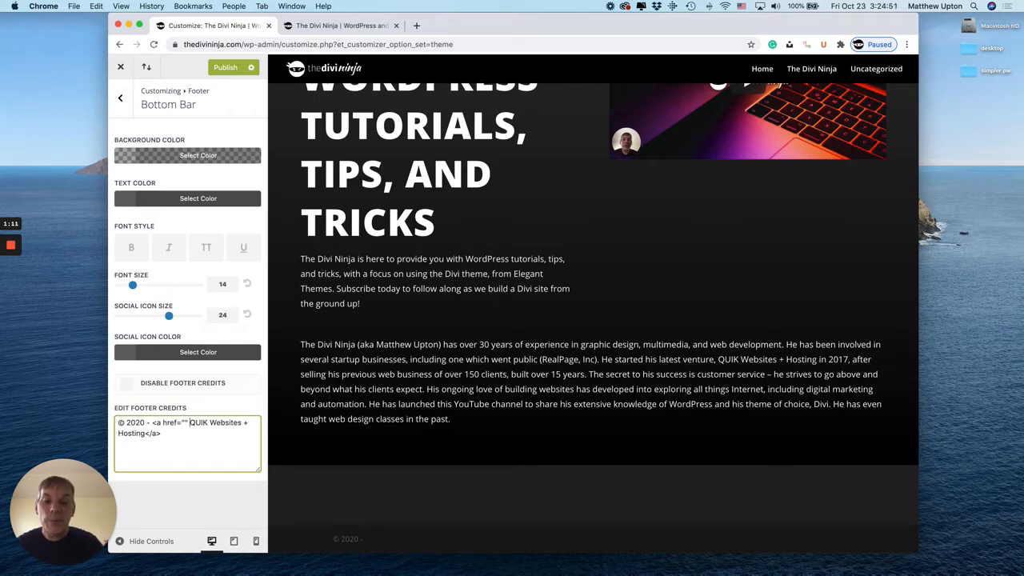
text(target="_blank">)
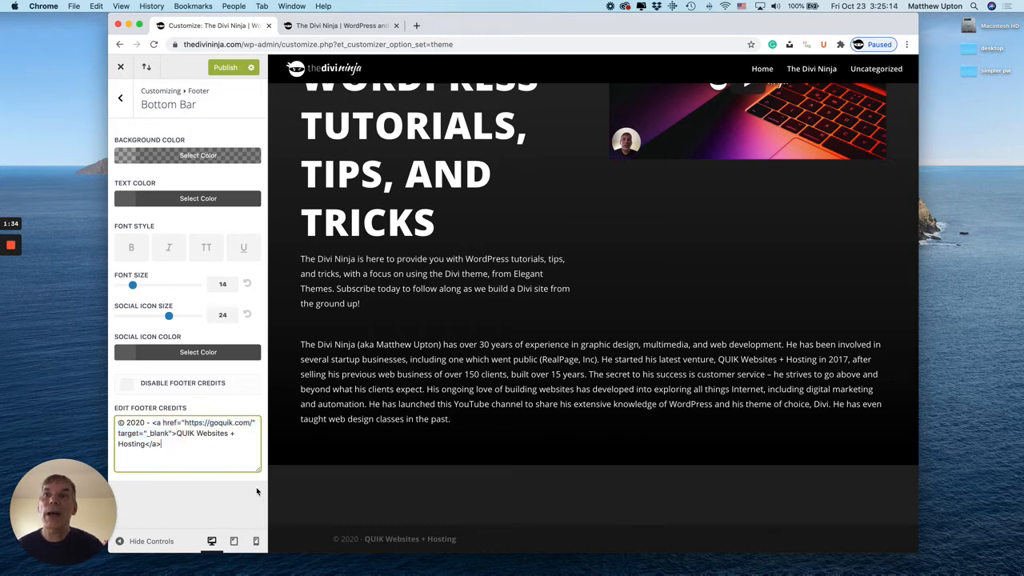
mouse_move(392, 548)
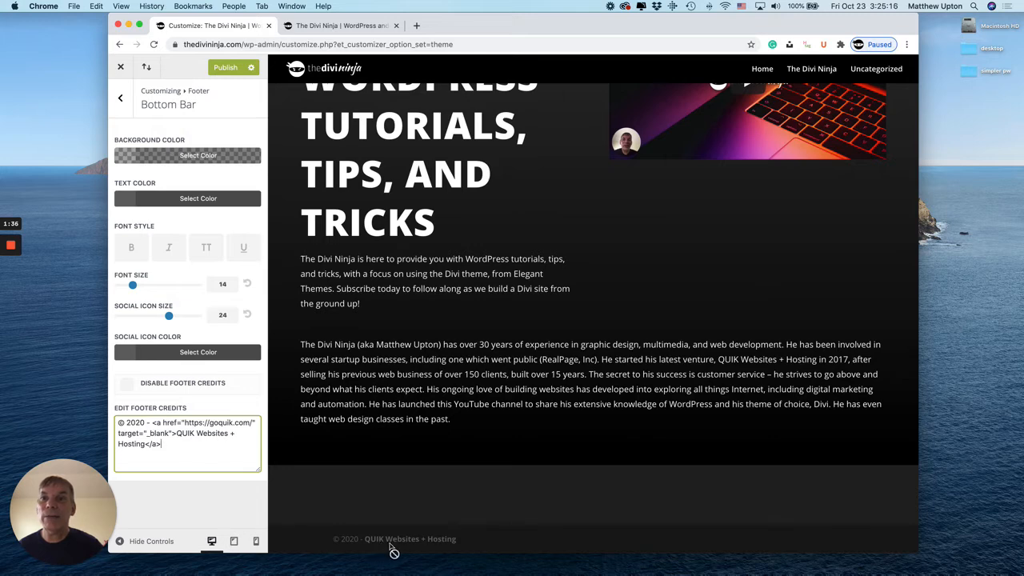
mouse_move(332, 443)
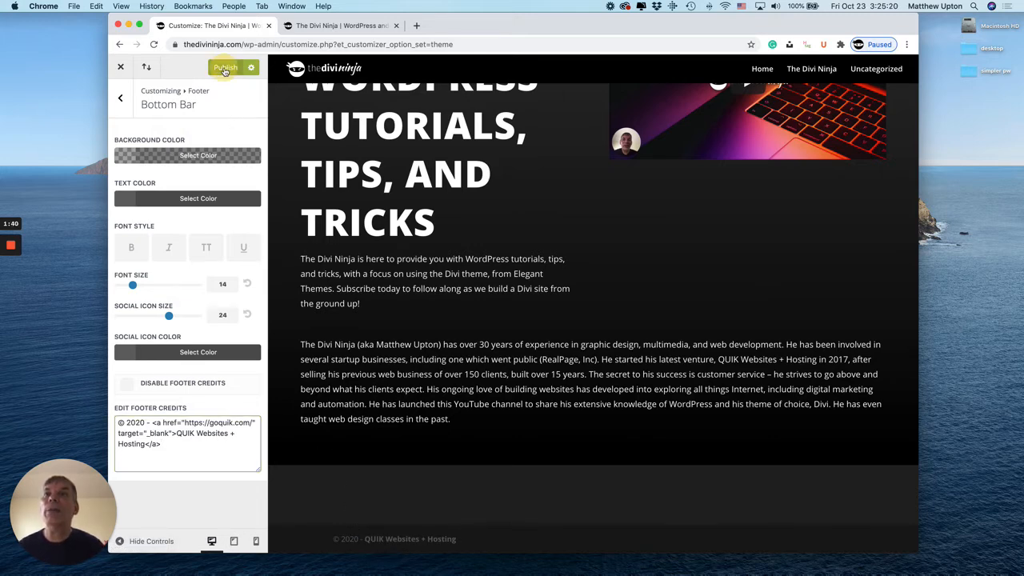
click(227, 67)
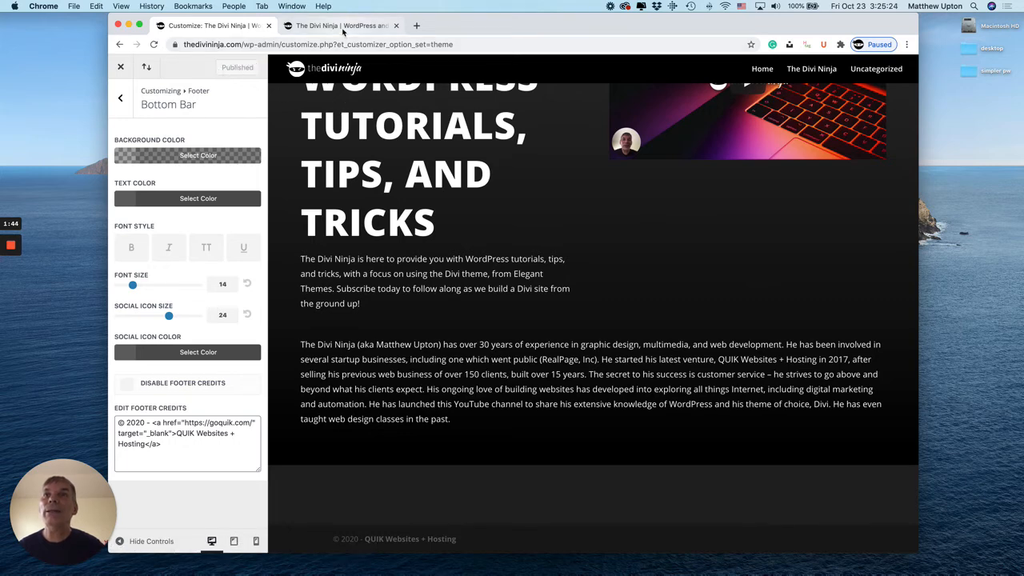
Return to the live site and follow the footer credit link to goquik.com.
click(336, 24)
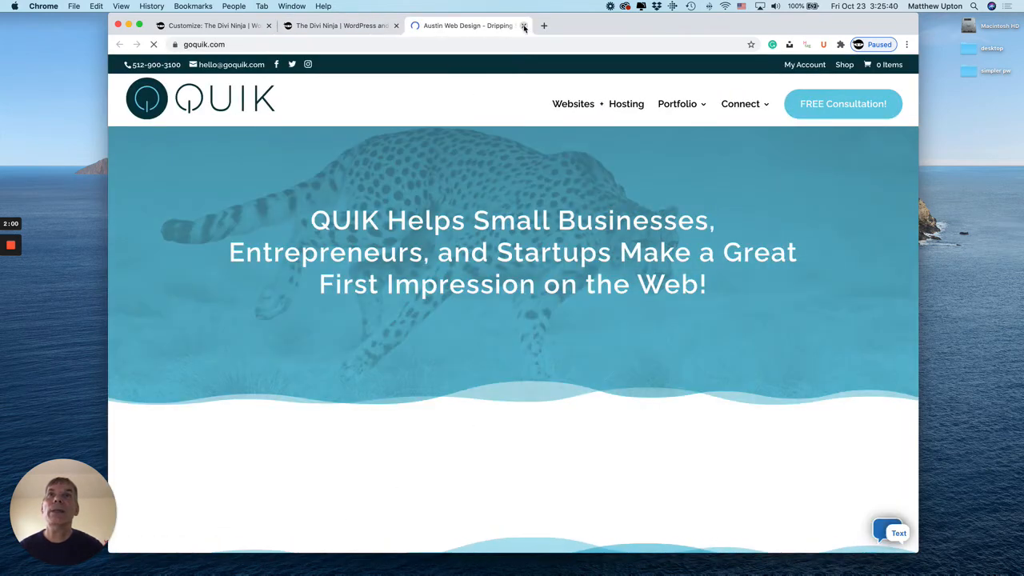
Close the goquik.com tab to return to the Customizer.
click(524, 25)
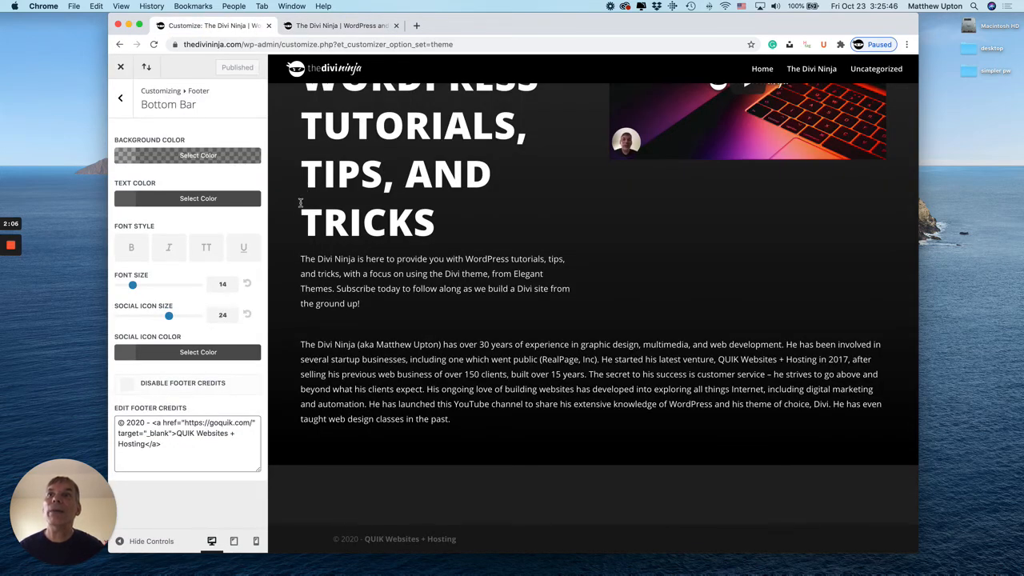
mouse_move(247, 155)
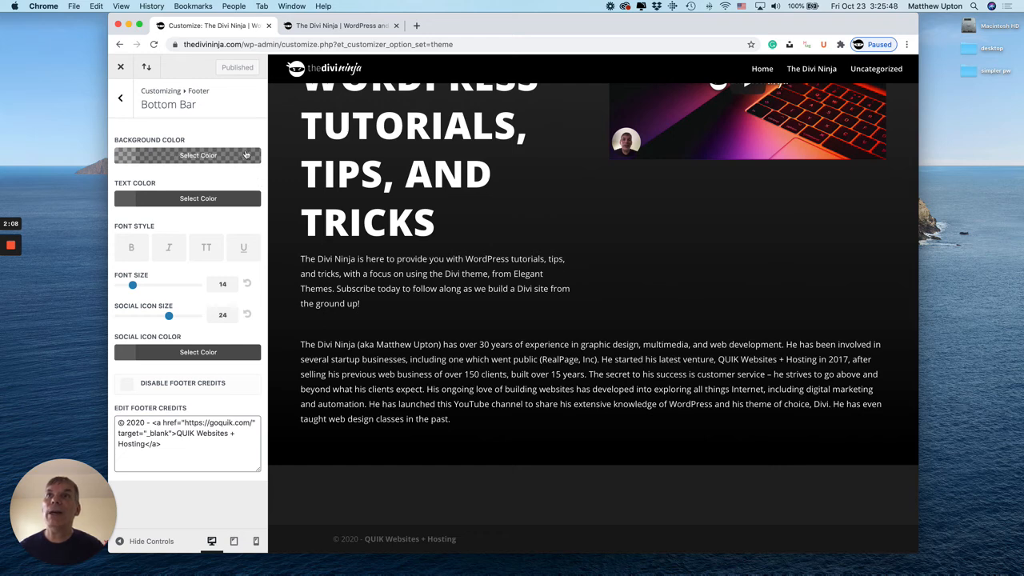